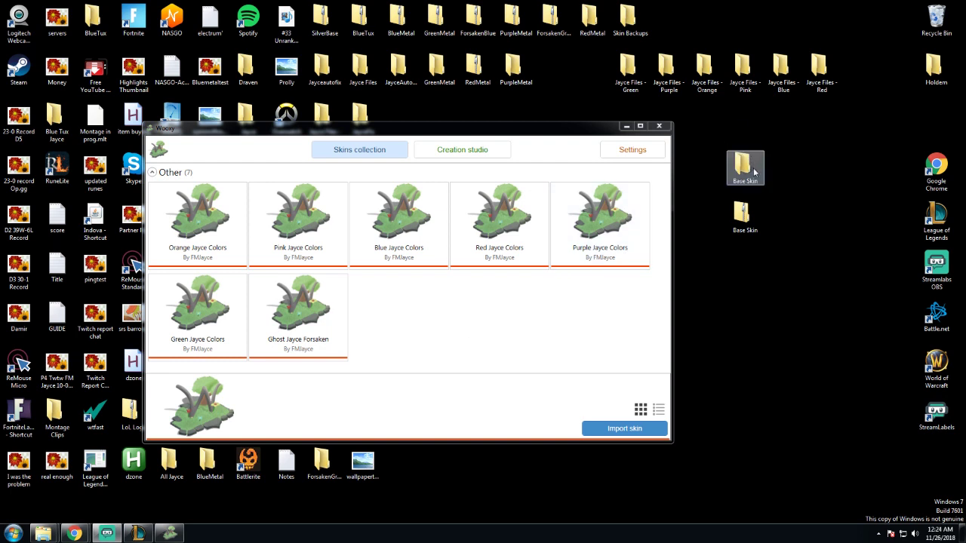
Extract the Base Skin archive with 7-Zip into a Base Skin folder on the Desktop.
left_click(745, 217)
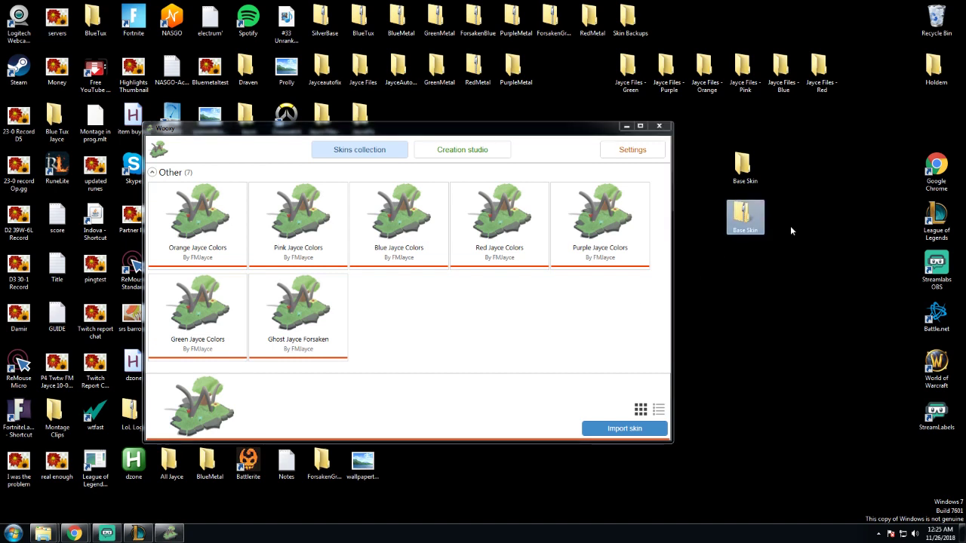
left_click(745, 217)
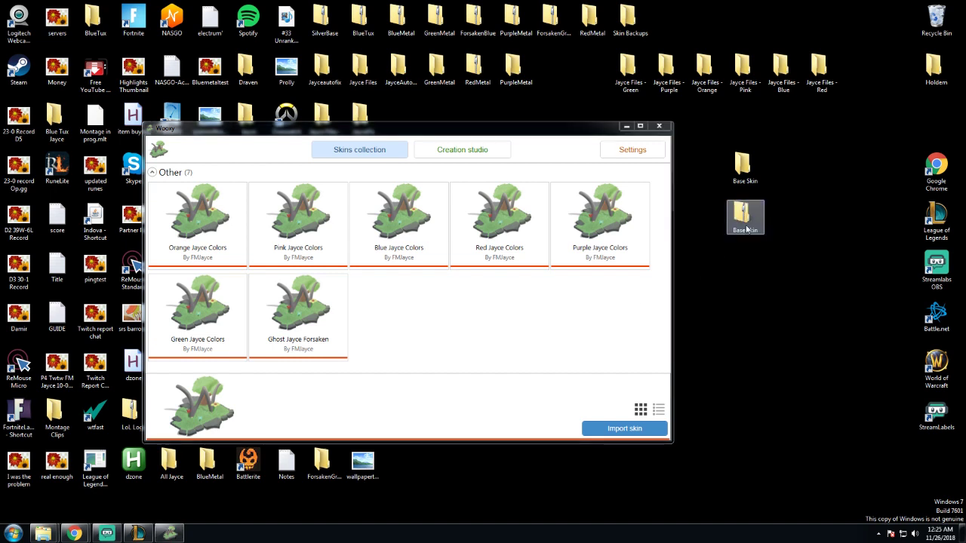
left_click(745, 217)
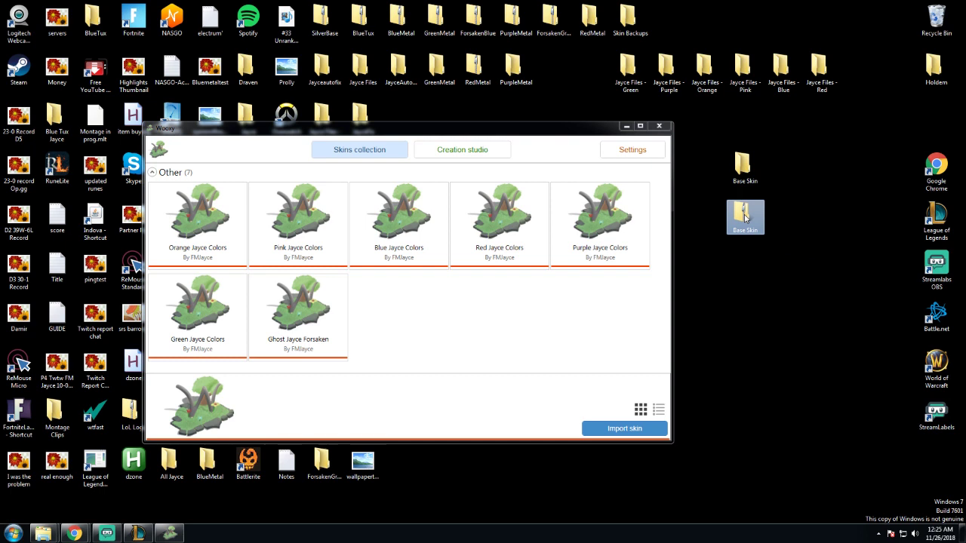
right_click(745, 217)
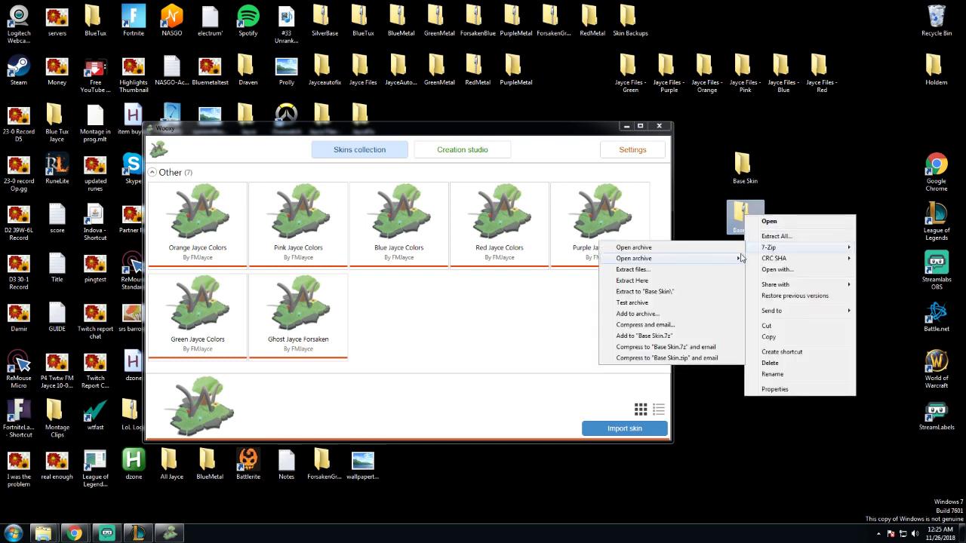
left_click(632, 268)
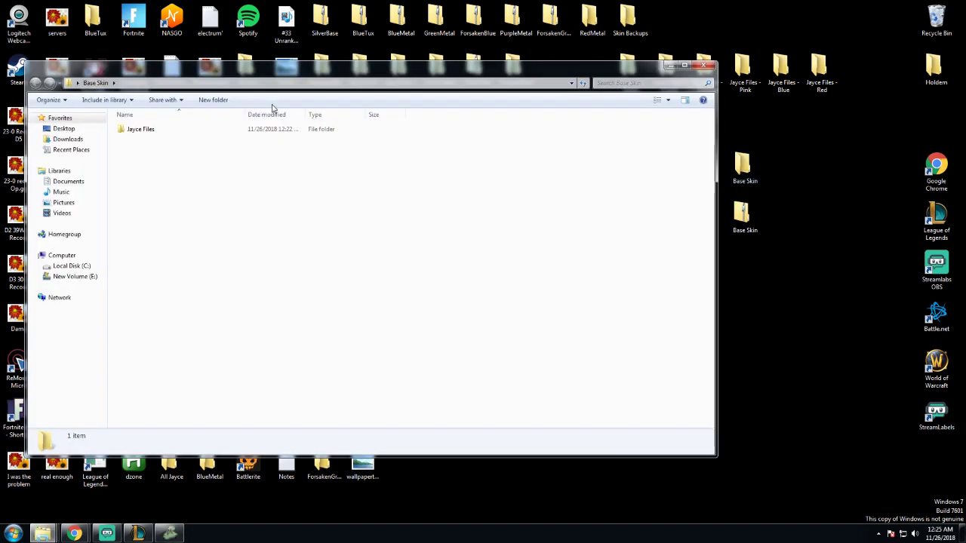
Check the extracted Base Skin folder holds the Jayce Files folder and browse into it.
left_click(140, 129)
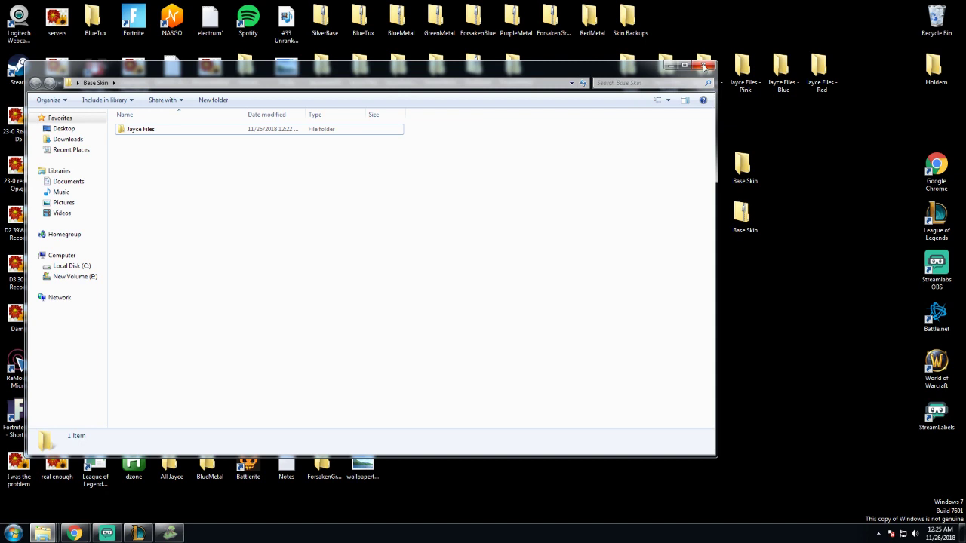
left_click(703, 67)
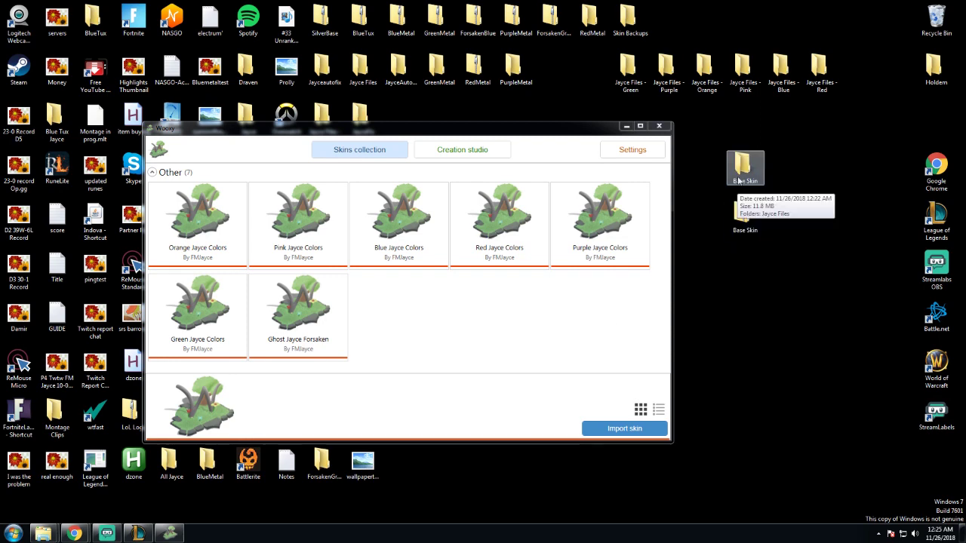
double_click(746, 167)
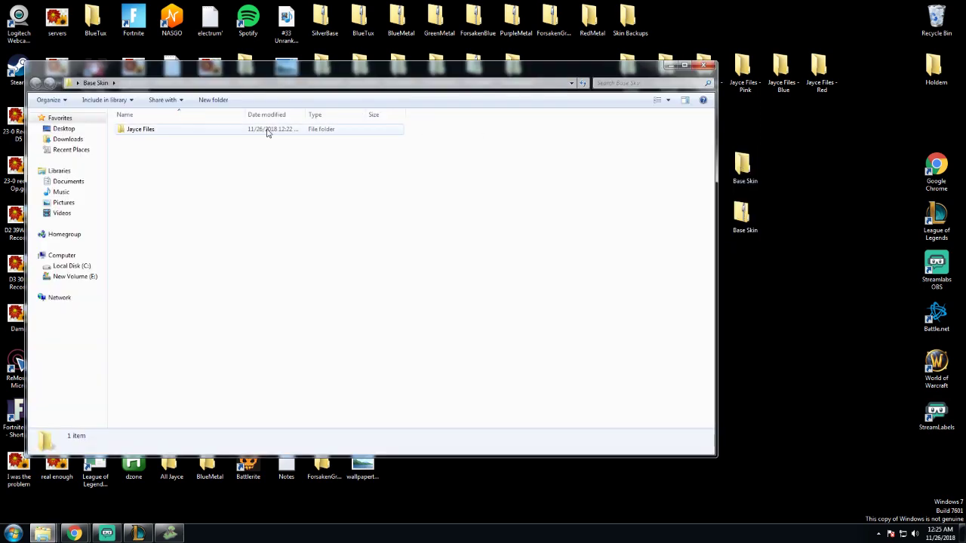
double_click(140, 130)
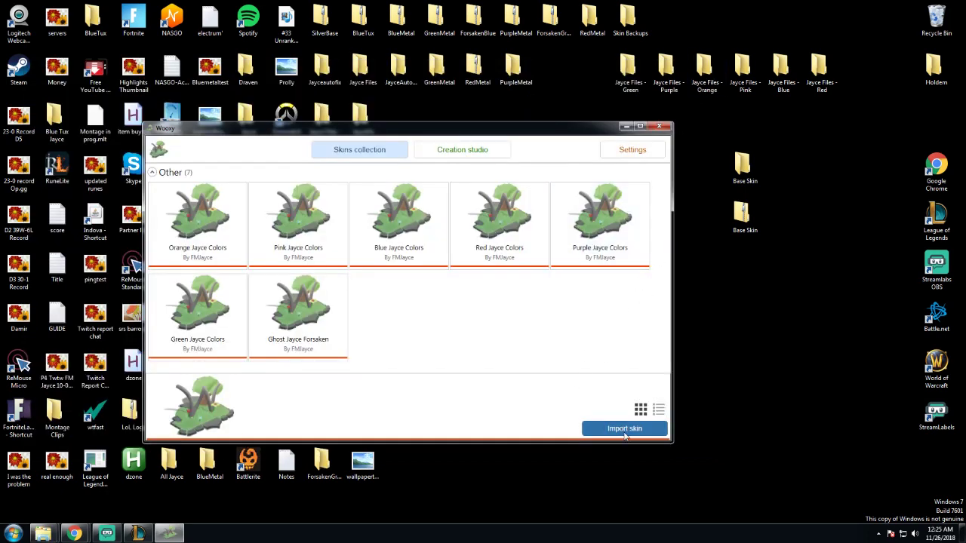
Start a new skin import and browse the Add a folder tree to Desktop > Base Skin.
left_click(625, 429)
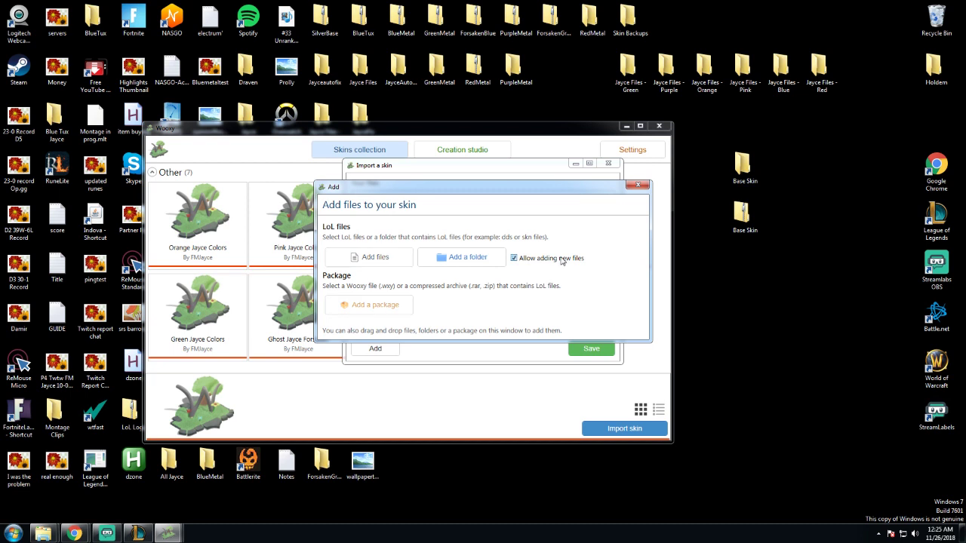
left_click(462, 256)
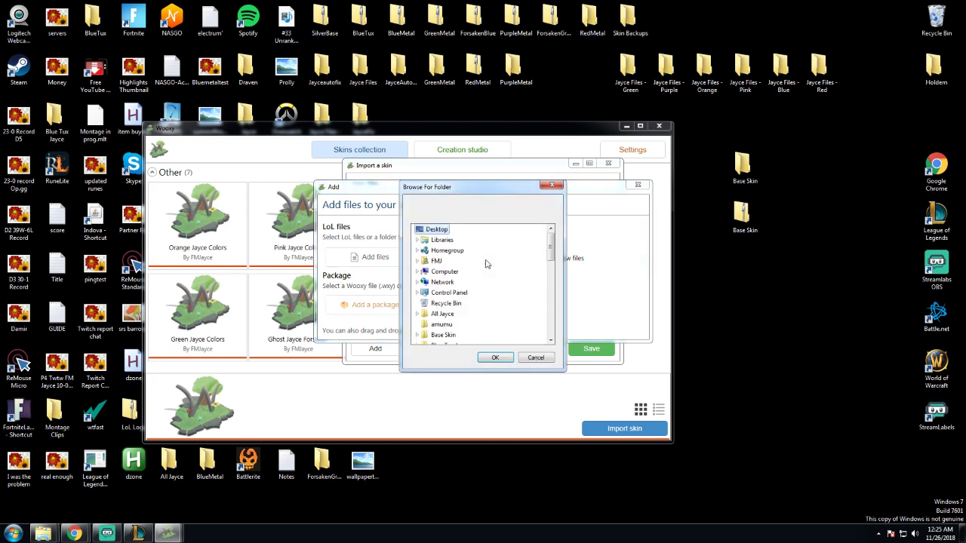
scroll("down", 3)
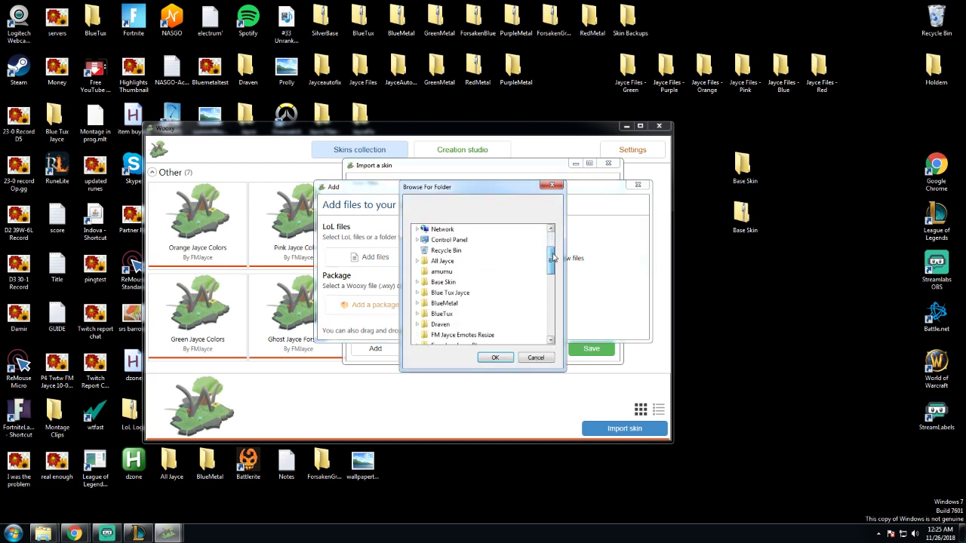
scroll("down", 3)
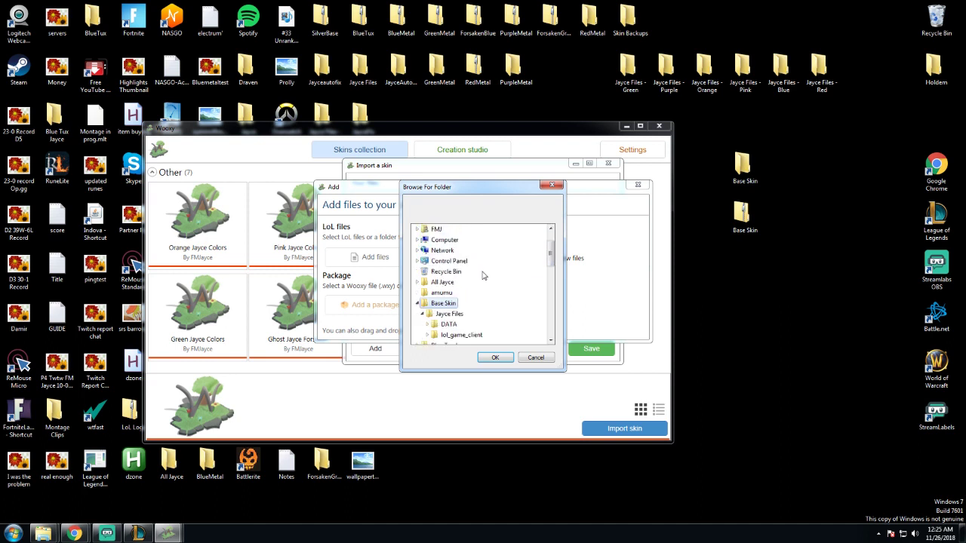
left_click(449, 312)
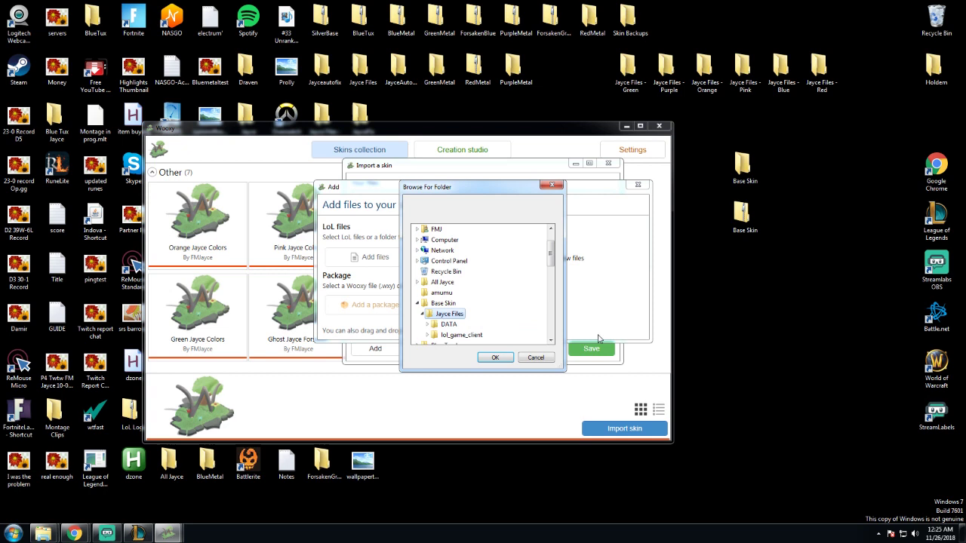
Choose the Base Skin folder and confirm adding it to the new skin.
left_click(449, 282)
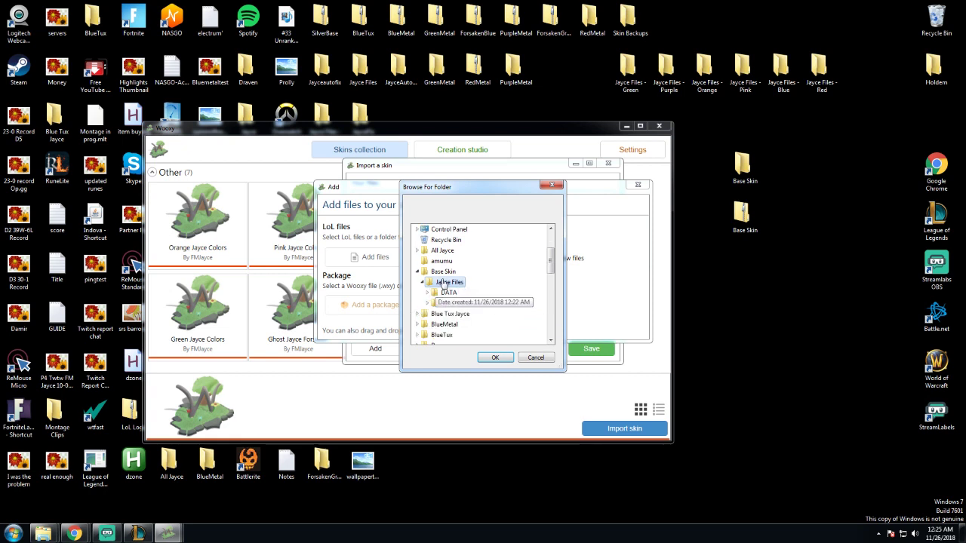
left_click(427, 282)
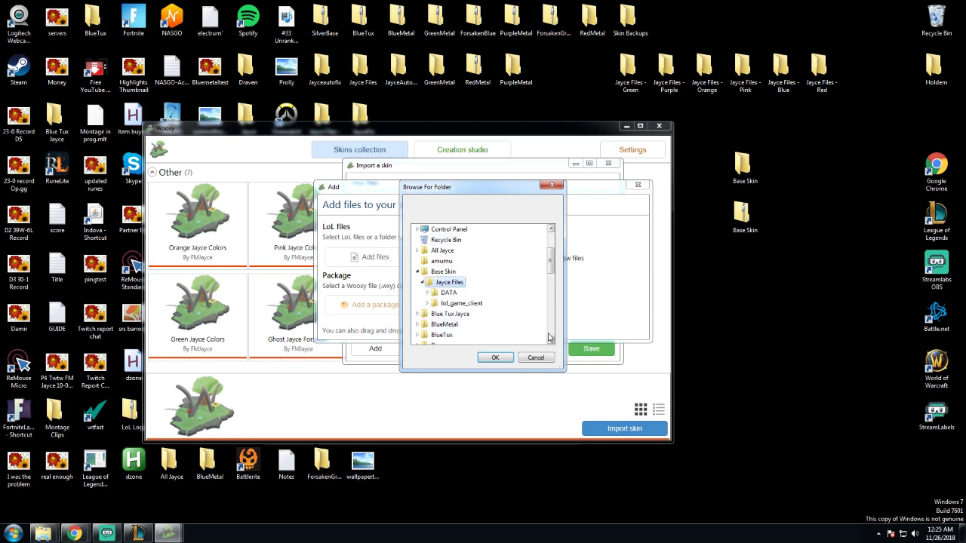
mouse_move(449, 282)
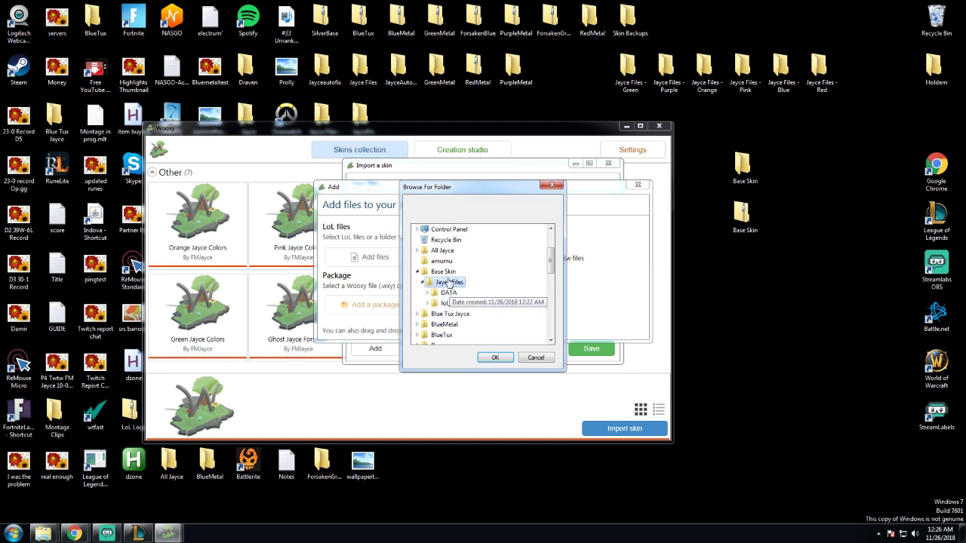
left_click(430, 282)
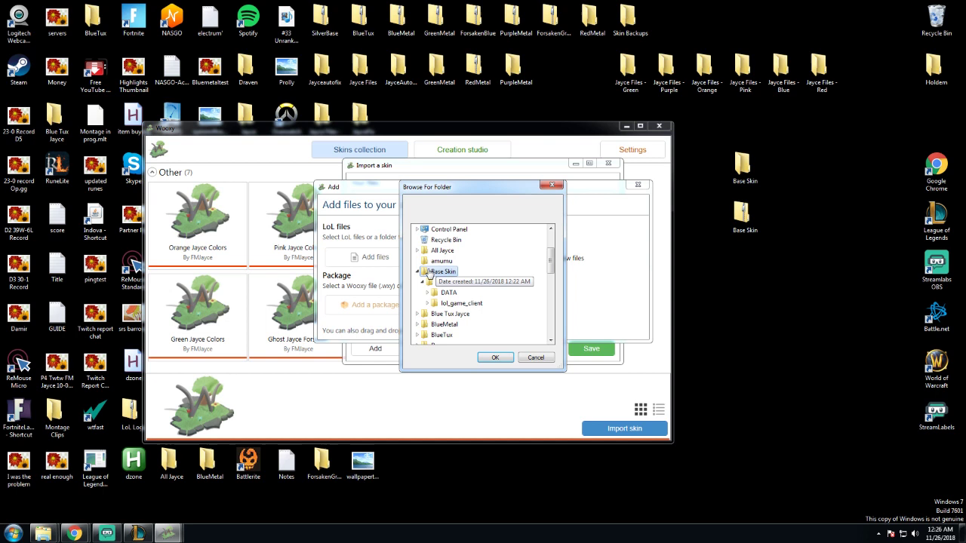
left_click(495, 356)
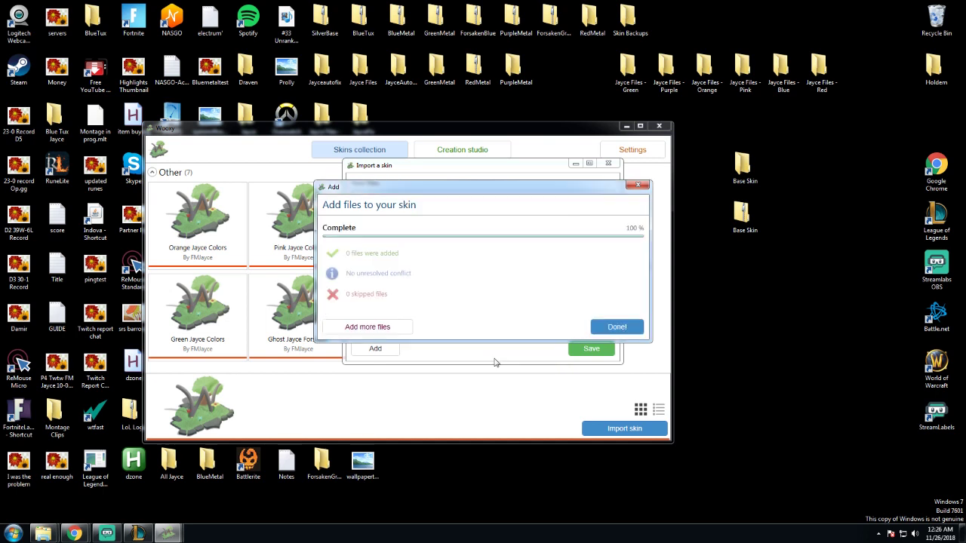
Redo the import adding the Jayce Files folder inside Base Skin, getting 133 game files listed.
left_click(616, 326)
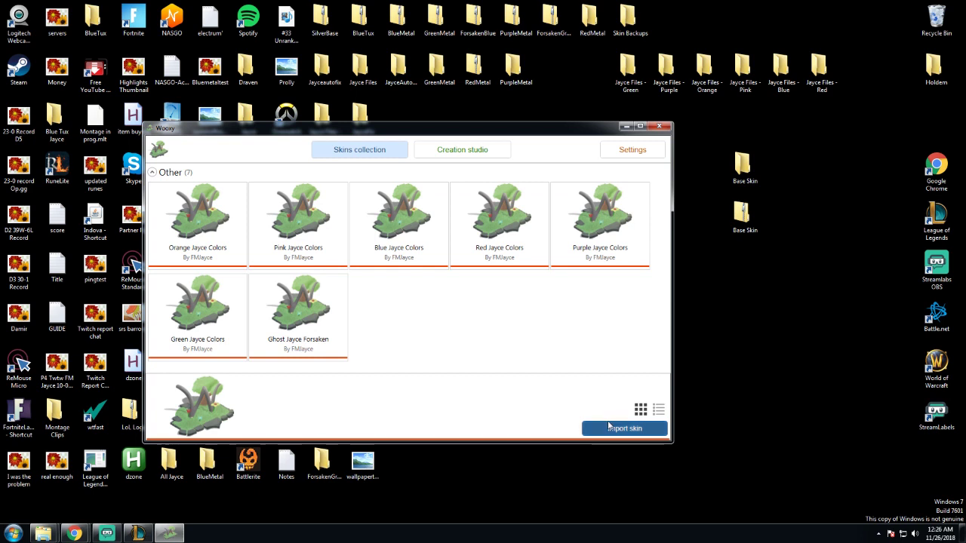
left_click(625, 428)
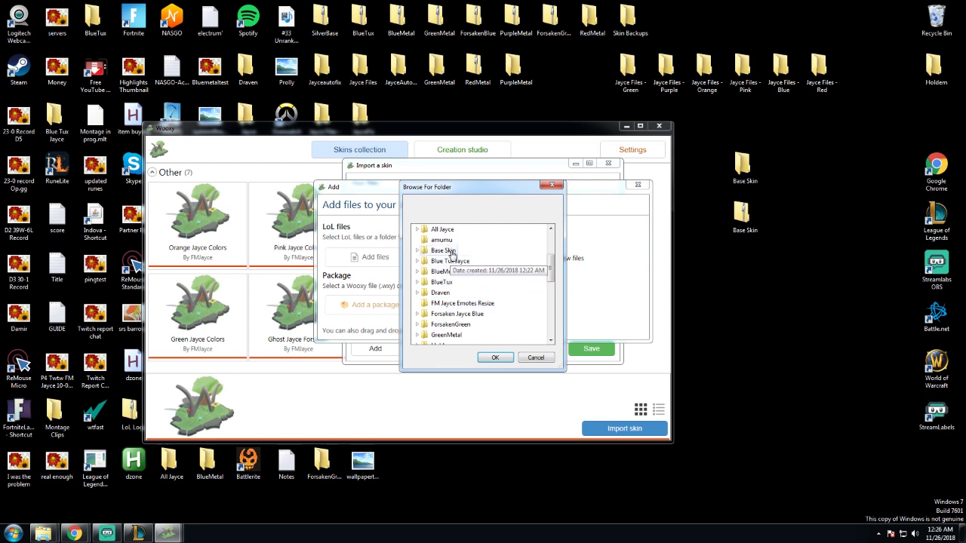
left_click(450, 282)
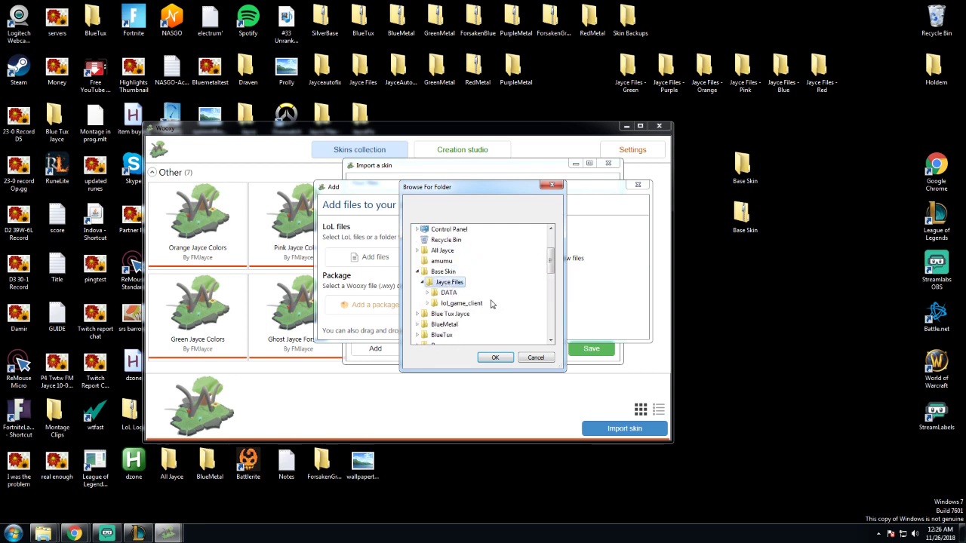
left_click(495, 356)
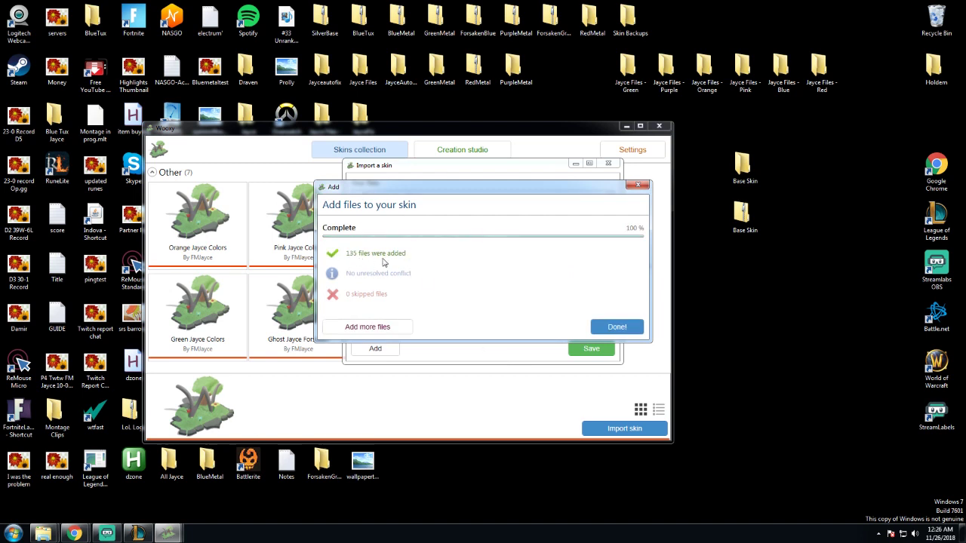
left_click(616, 326)
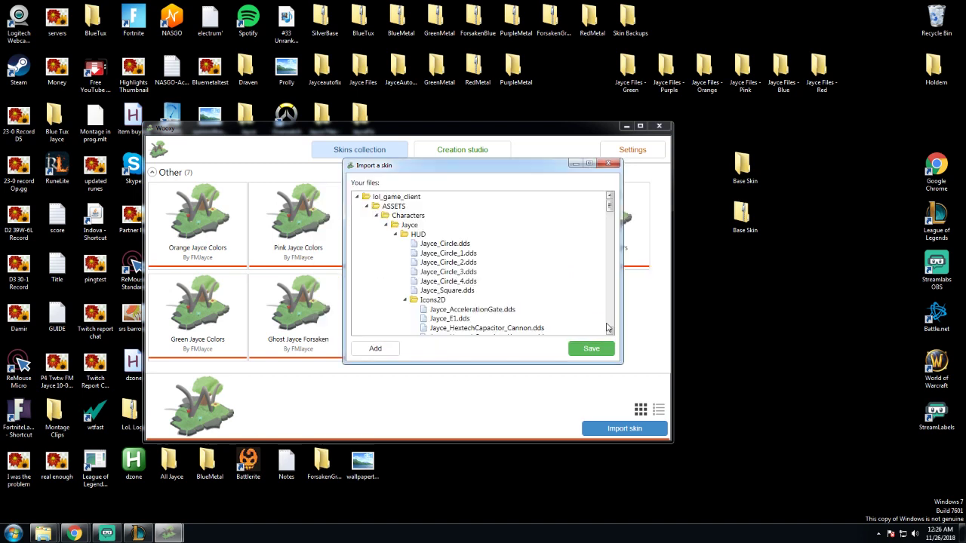
Review the Jayce game file tree and close the Import a skin dialog.
left_click(592, 347)
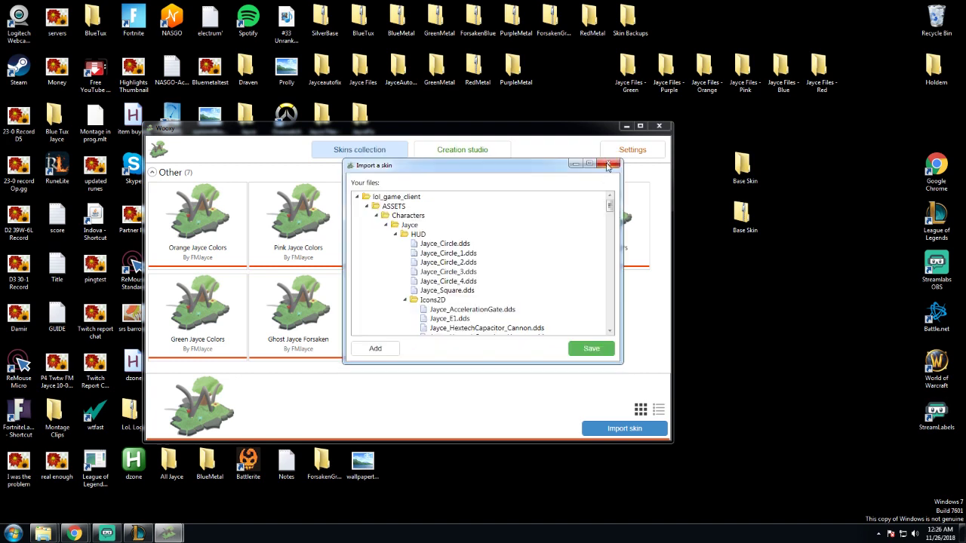
left_click(611, 165)
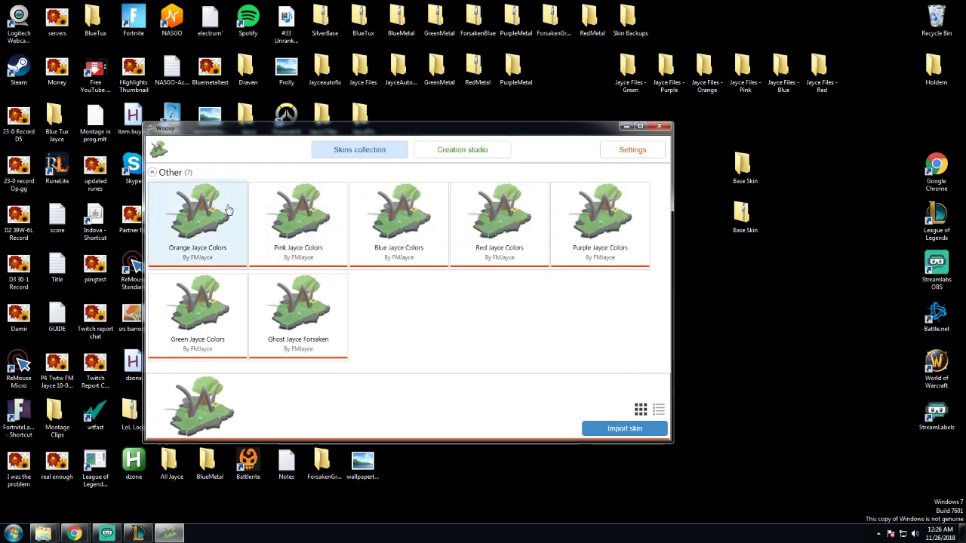